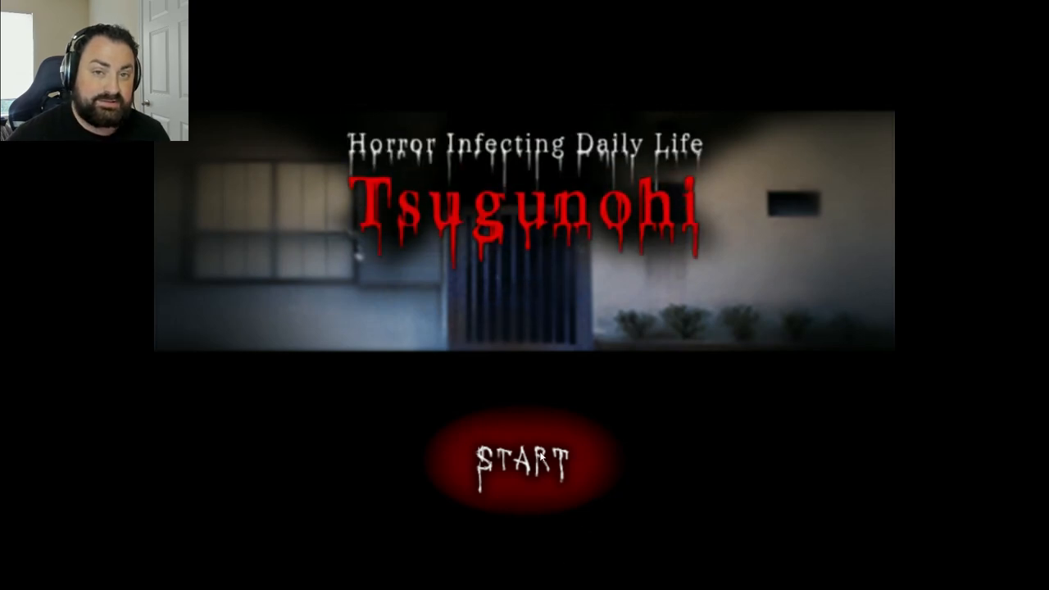
Start the game from the Tsugunohi title screen, reaching the Controls explanation screen
click(517, 456)
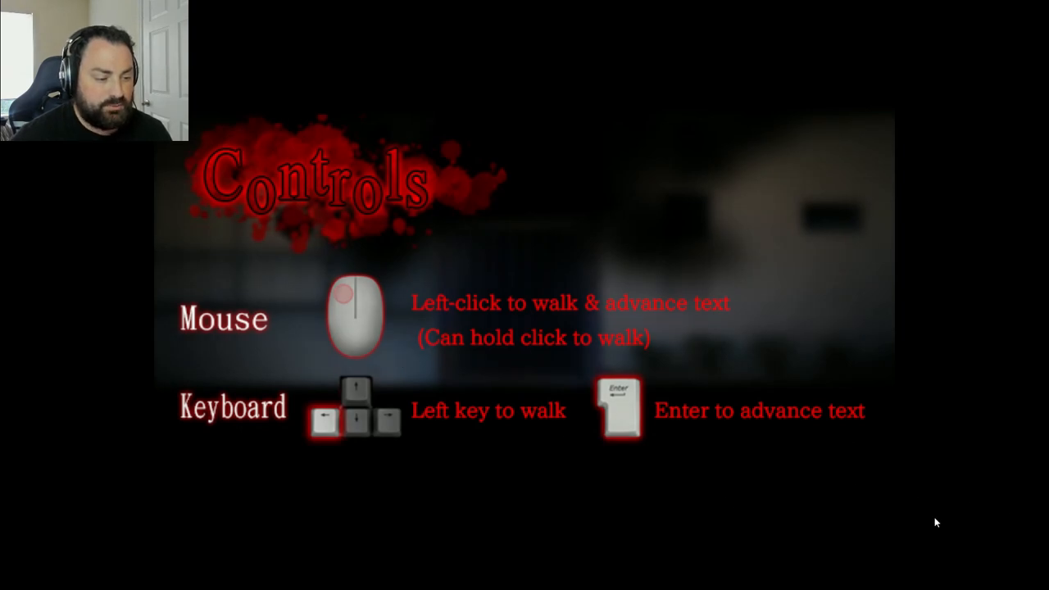
mouse_move(43, 444)
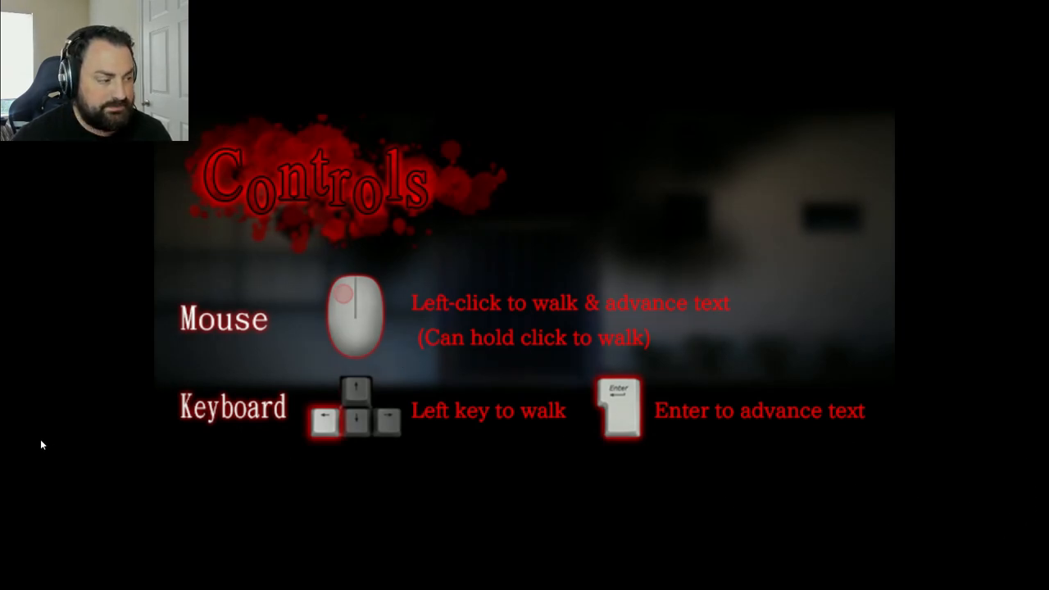